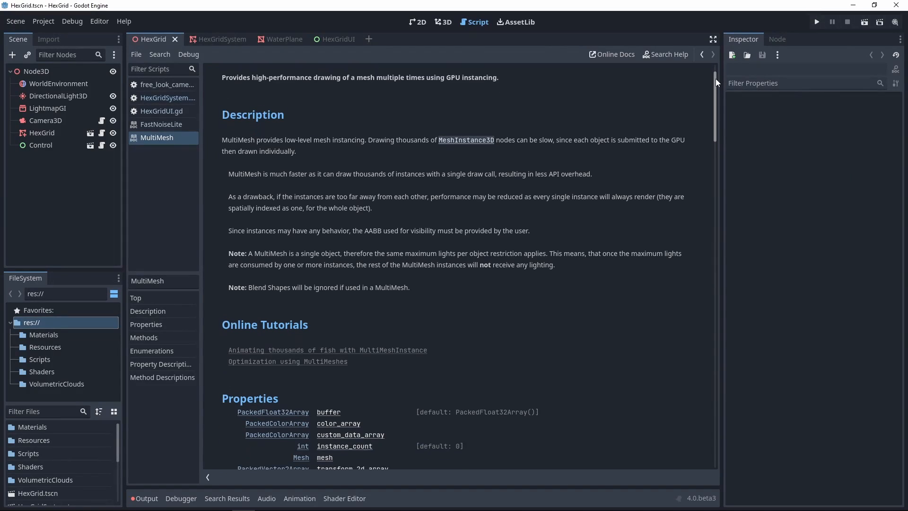
- Expand HexGrid's MultiMesh resource in the 3D view, showing the hex tile mesh and 2500 instances
{"action": "left_click", "coordinate": [443, 22]}
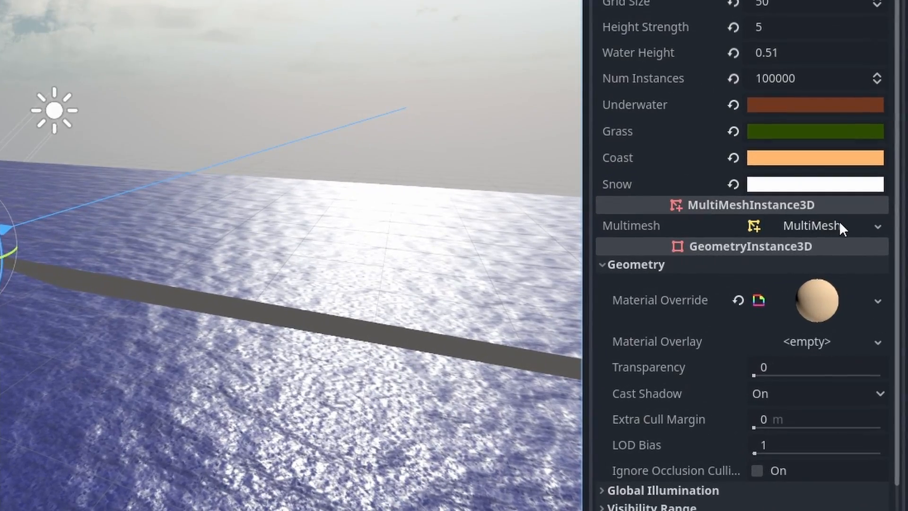
{"action": "left_click", "coordinate": [803, 225]}
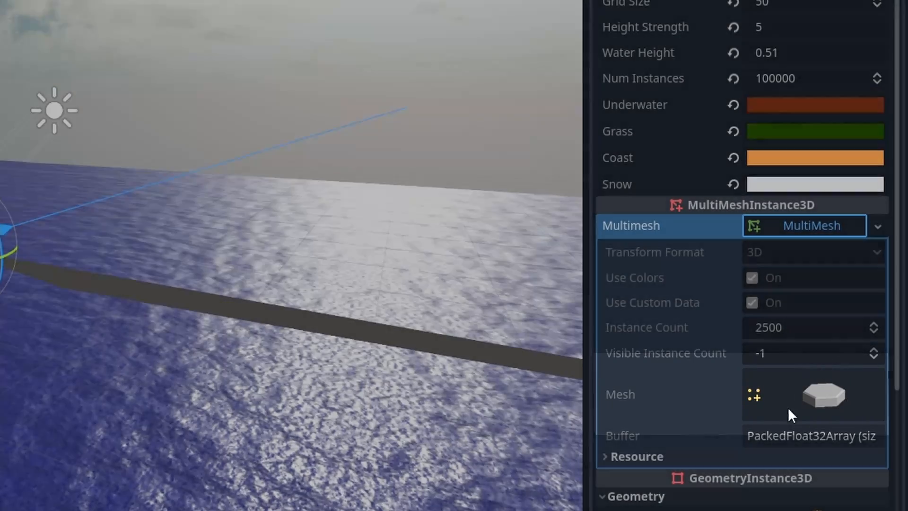